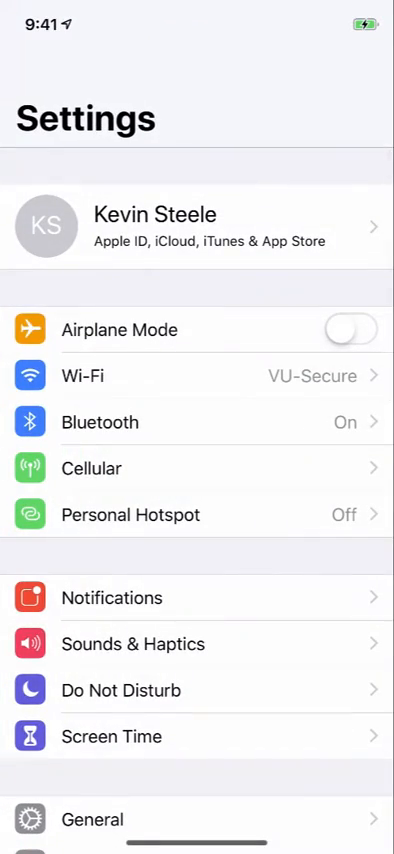
Leave Settings and launch Safari from the Home screen
click(84, 375)
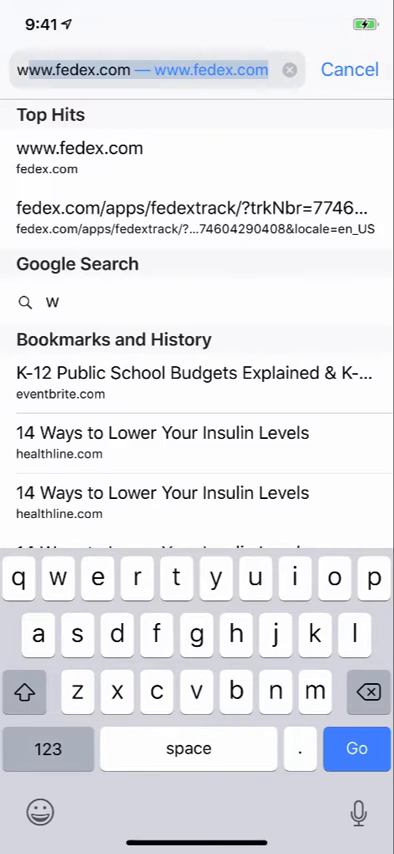
Enter wifi.valpo.edu in Safari to load the Valparaiso Wireless Network welcome page
text(wifi)
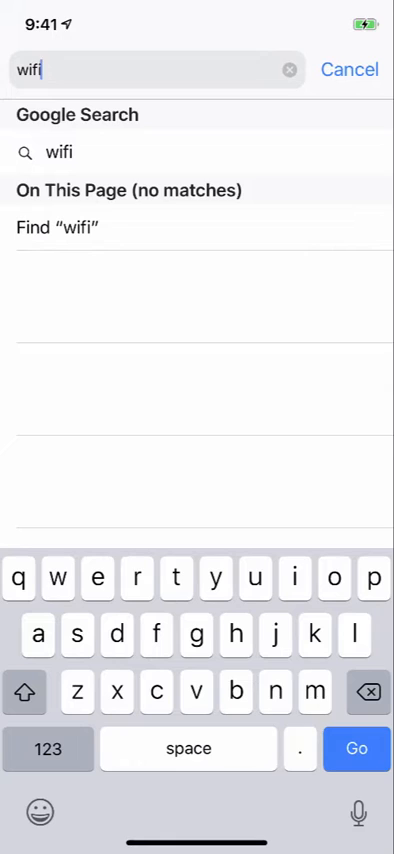
text(v)
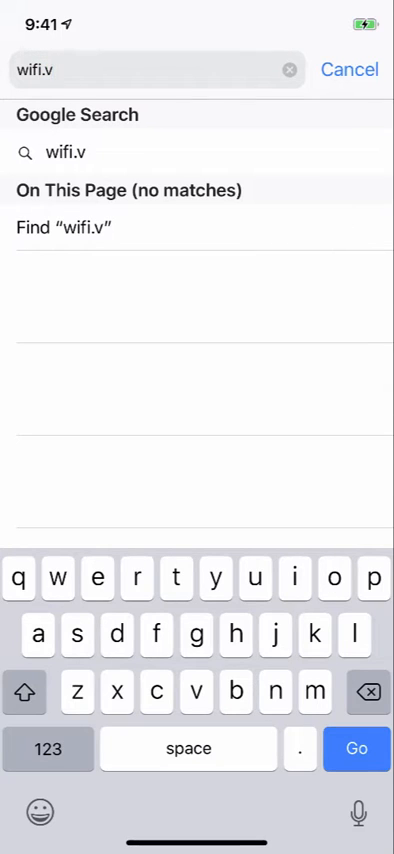
text(alpo)
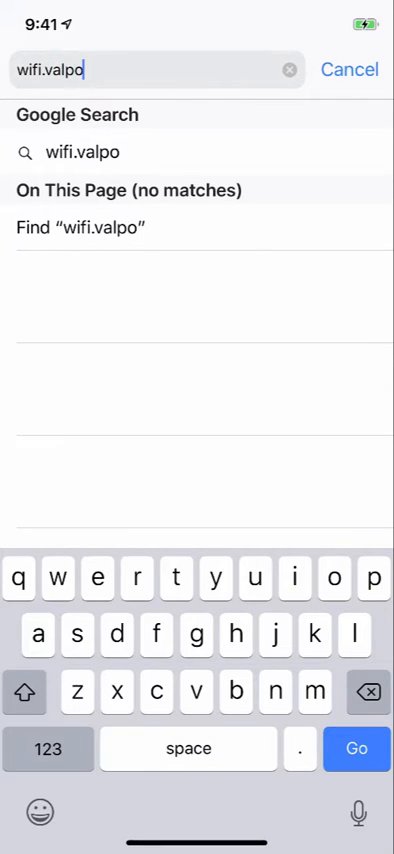
text(edu)
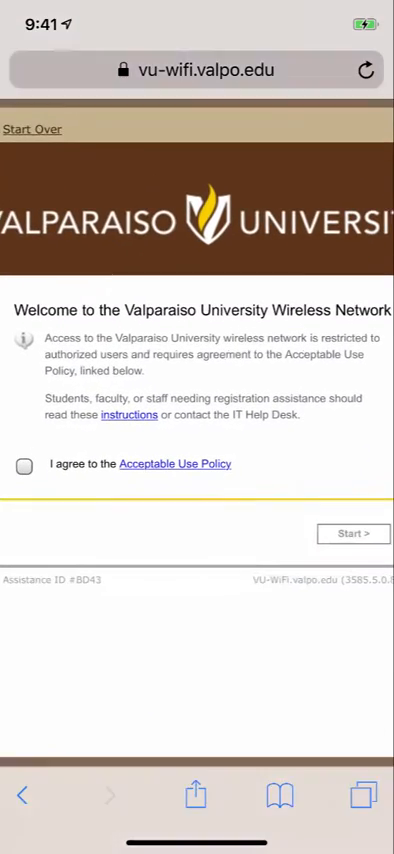
click(24, 467)
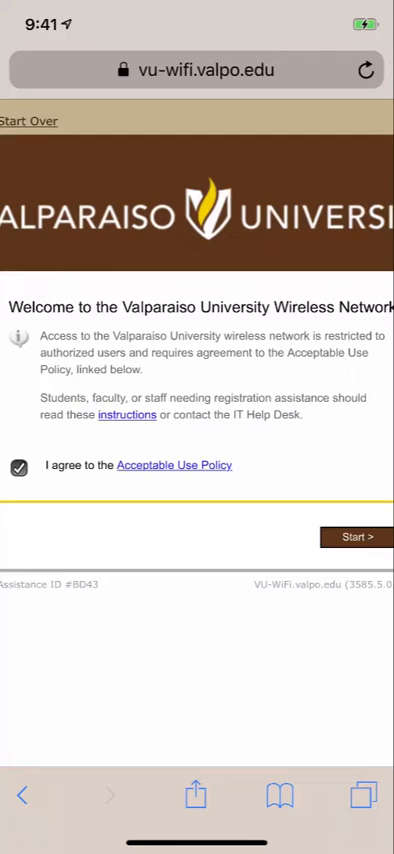
click(356, 537)
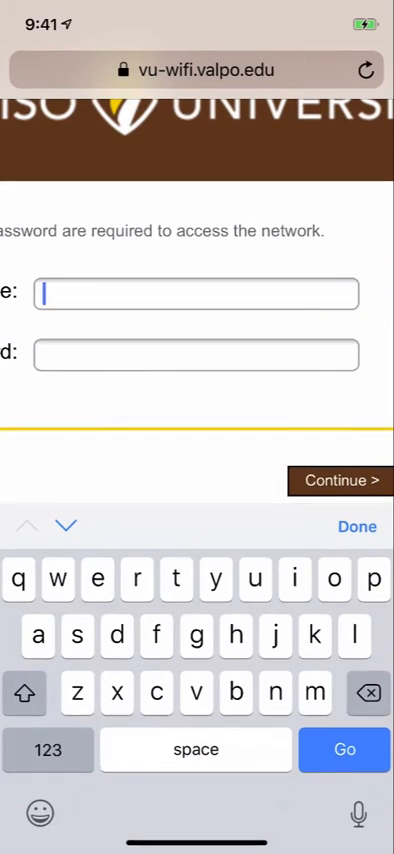
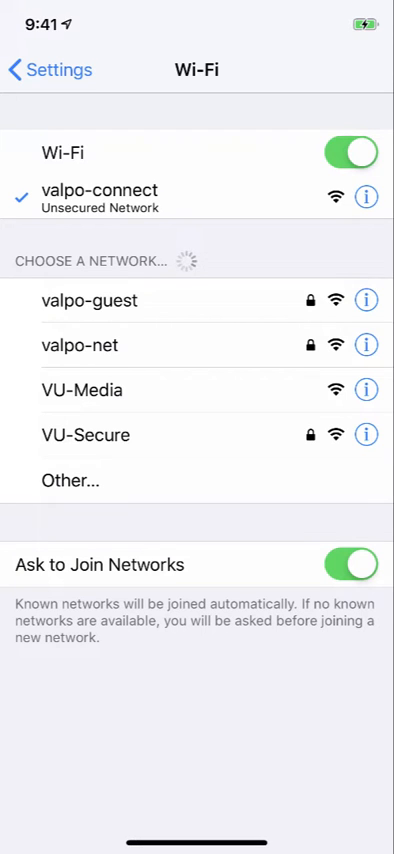
Join VU-Secure with its password, then view valpo-connect's network details
click(80, 345)
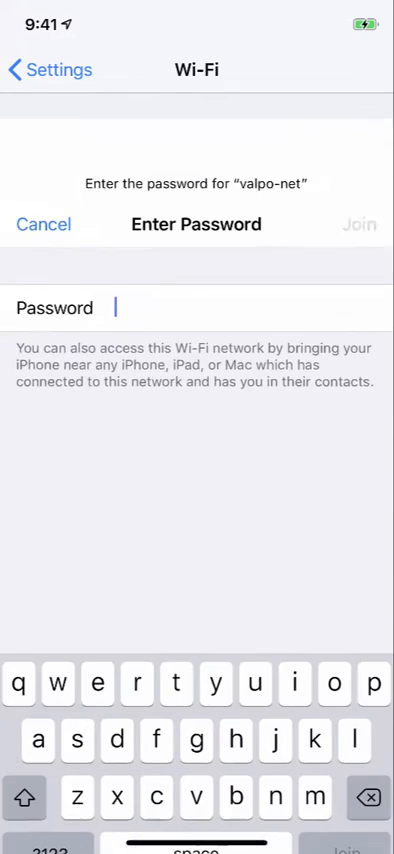
text(password)
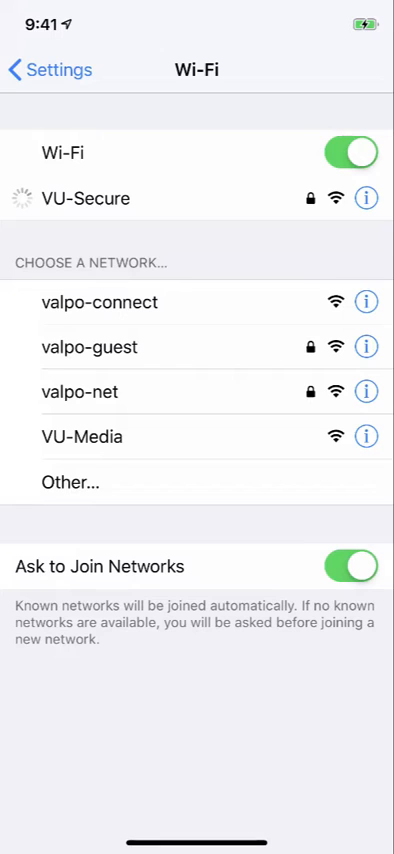
click(75, 197)
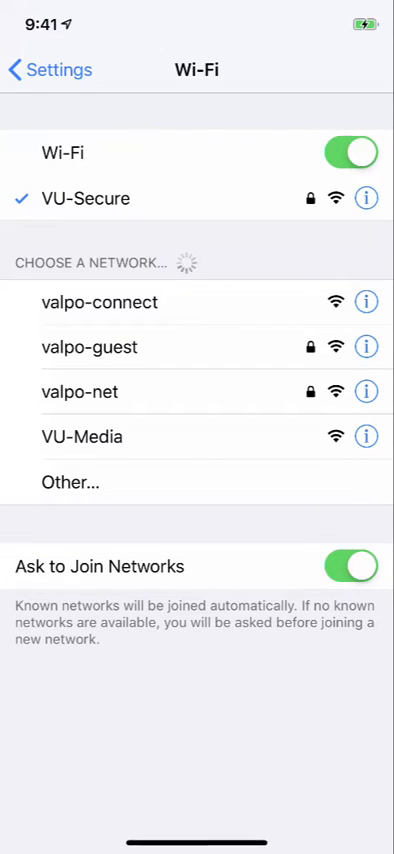
click(366, 302)
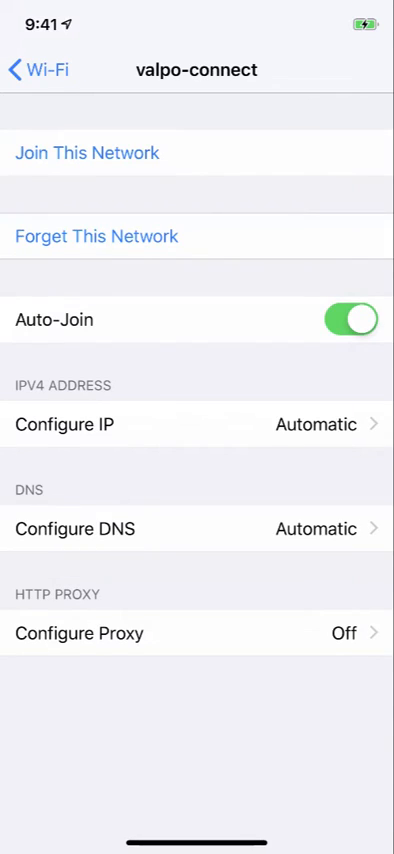